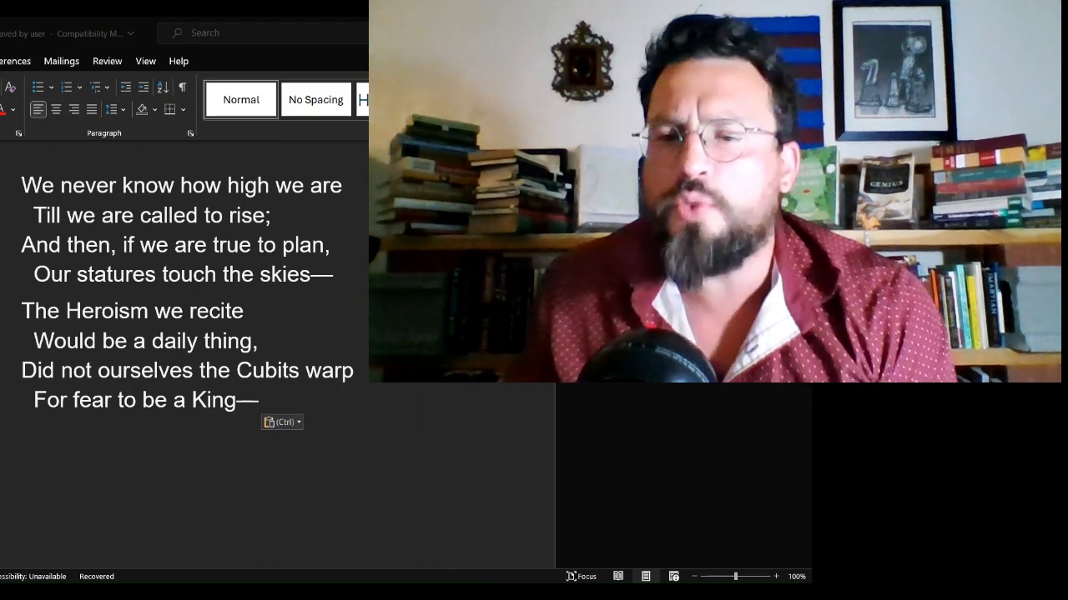
mouse_move(323, 511)
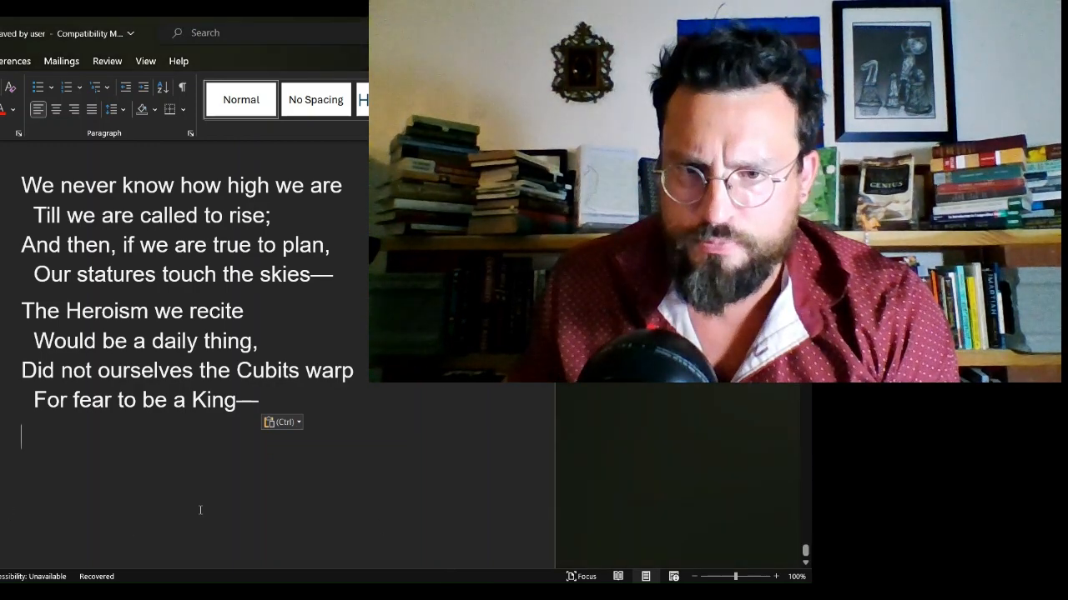
- Select the word 'Cubits' in the line 'Did not ourselves the Cubits warp'
double_click(267, 370)
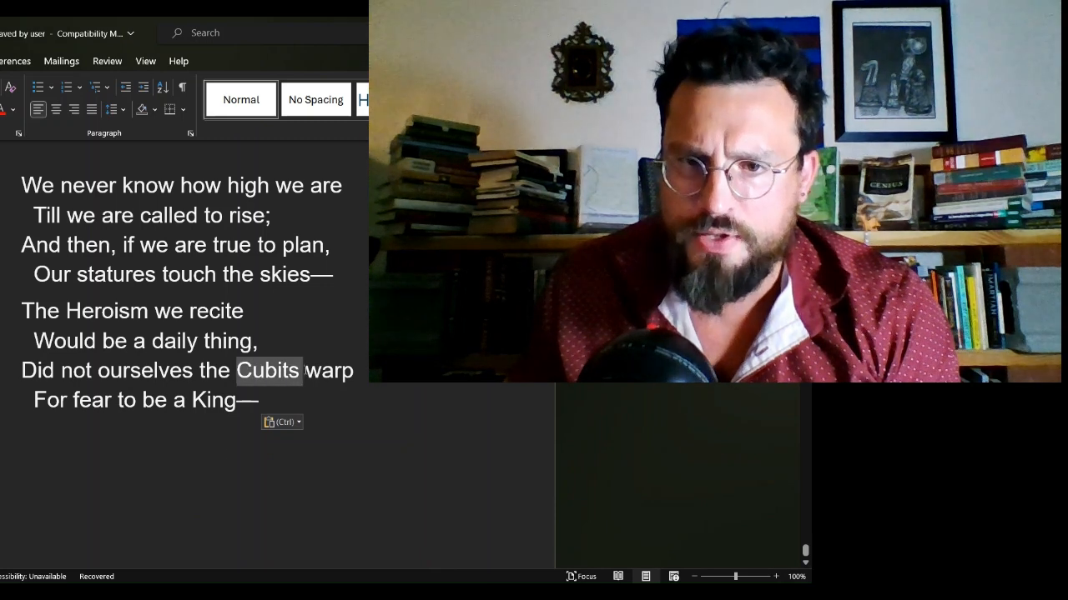